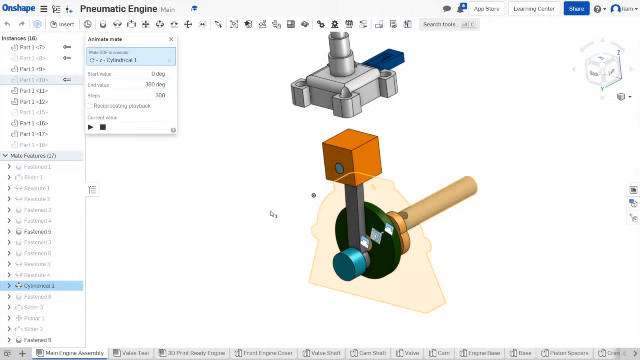
- Set the Cylindrical 1 animation end value to 10800 deg with 1000 steps
click(155, 96)
text(1000)
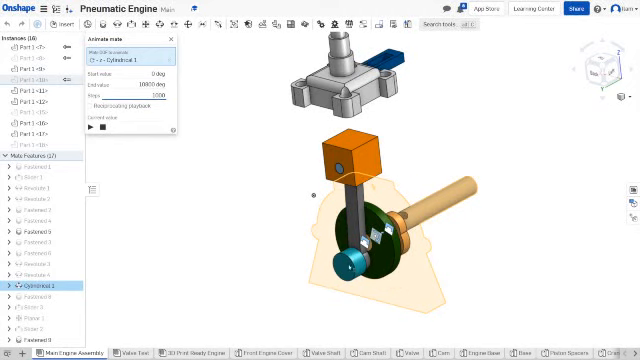
click(100, 106)
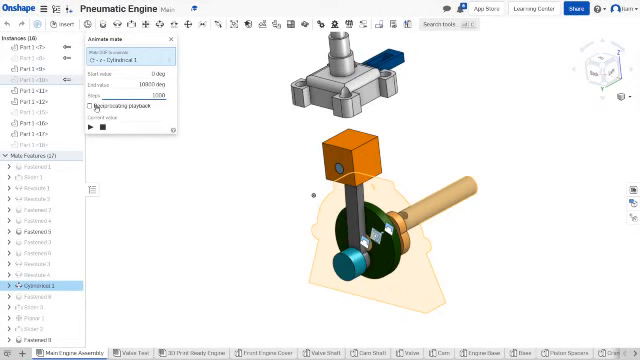